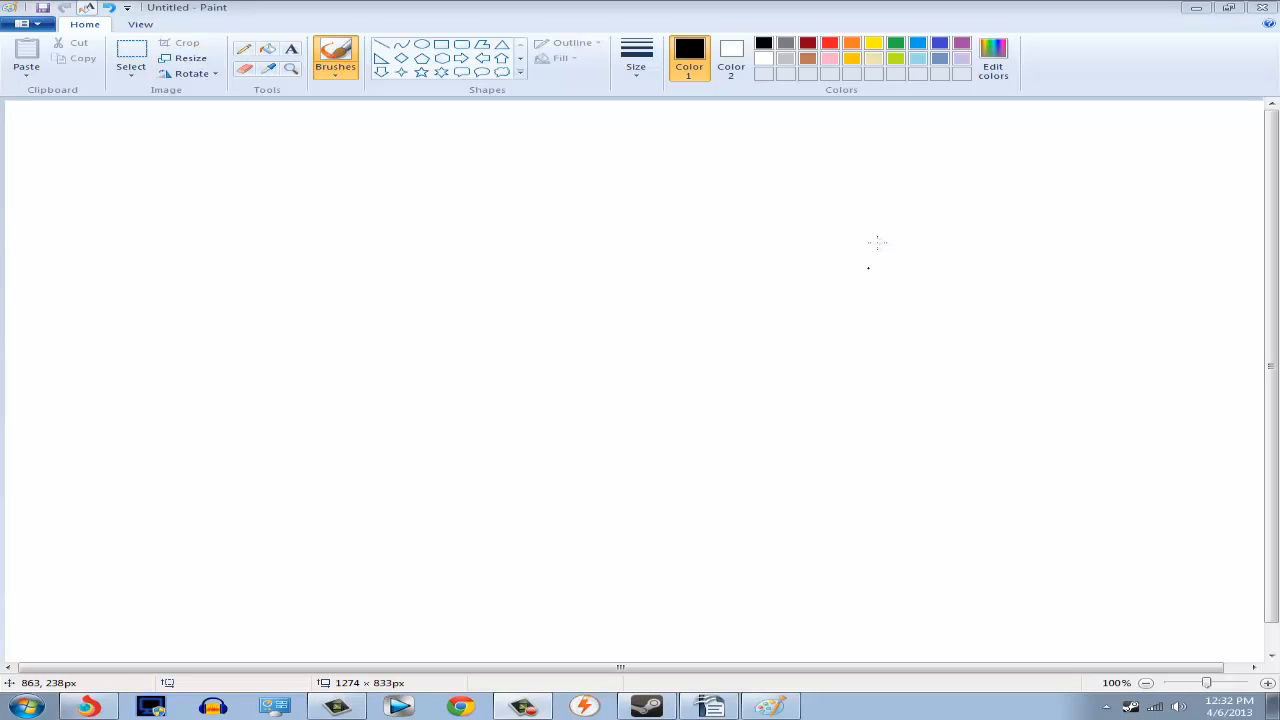
{"action": "mouse_move", "coordinate": [708, 272]}
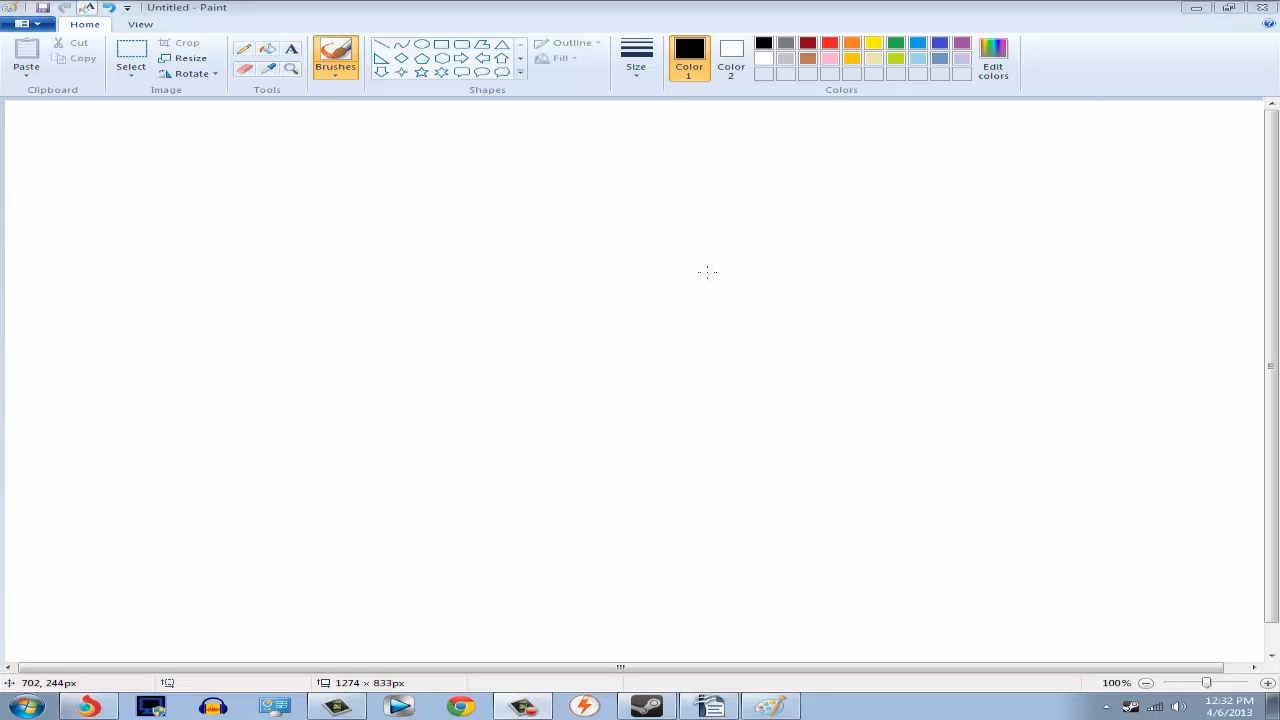
Draw the sad face with eyes, a frowning mouth and a blue tear
{"action": "left_click_drag", "start_coordinate": [705, 272], "coordinate": [355, 420]}
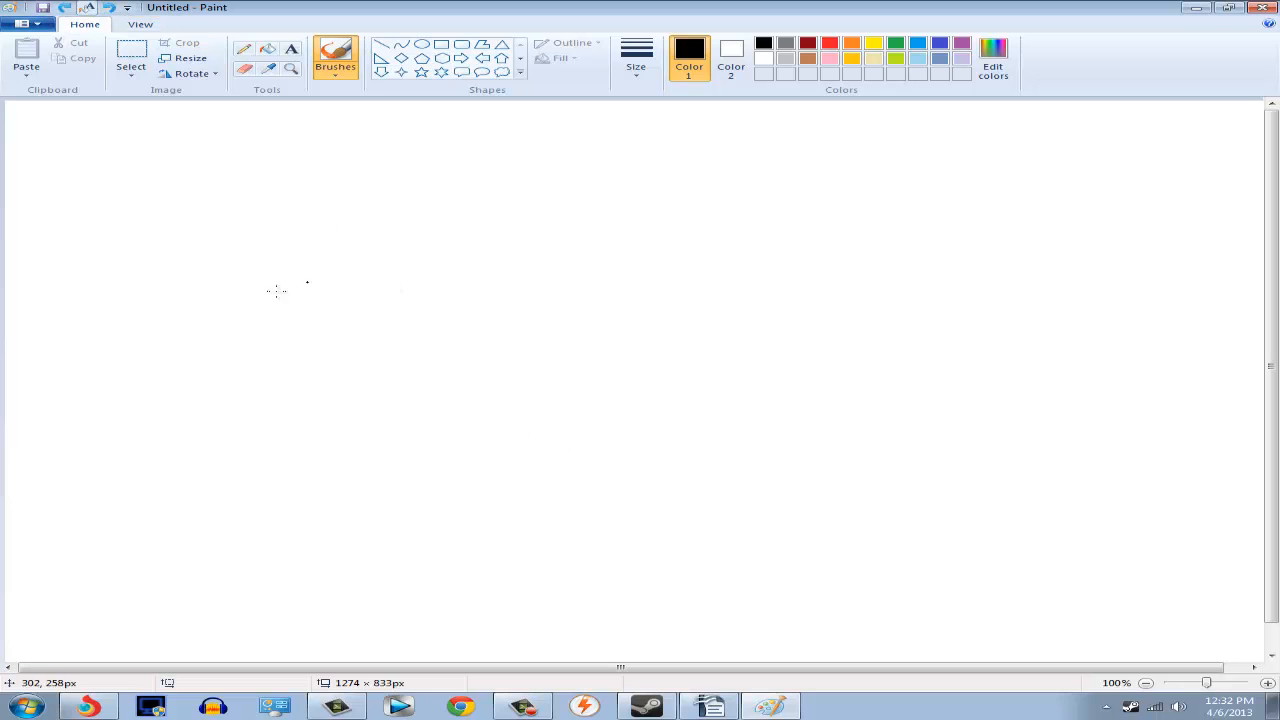
{"action": "mouse_move", "coordinate": [890, 446]}
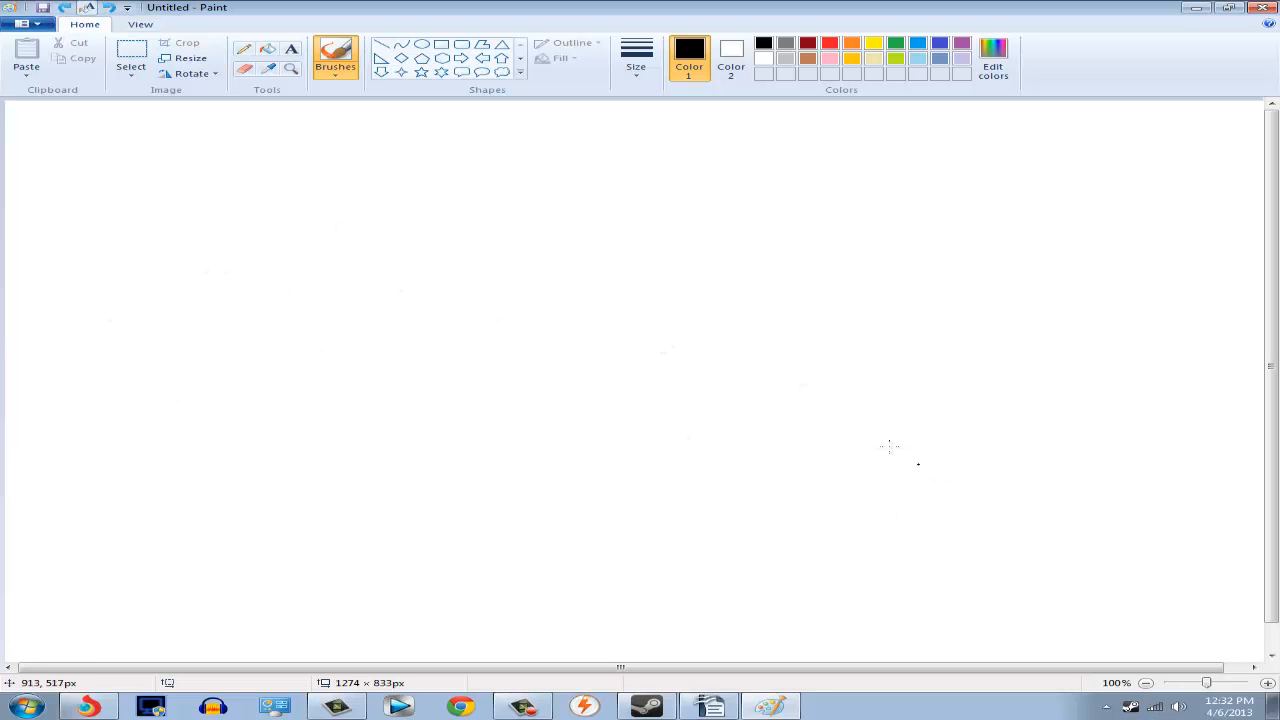
{"action": "mouse_move", "coordinate": [428, 285]}
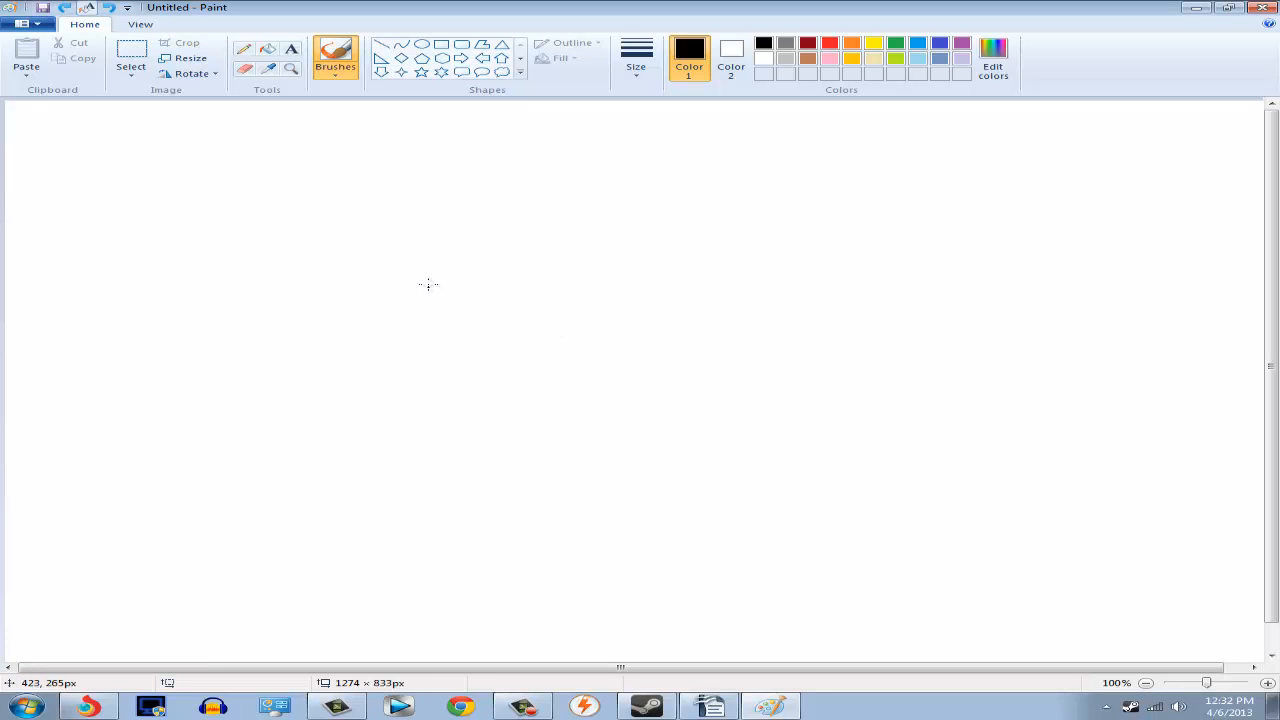
{"action": "mouse_move", "coordinate": [443, 288]}
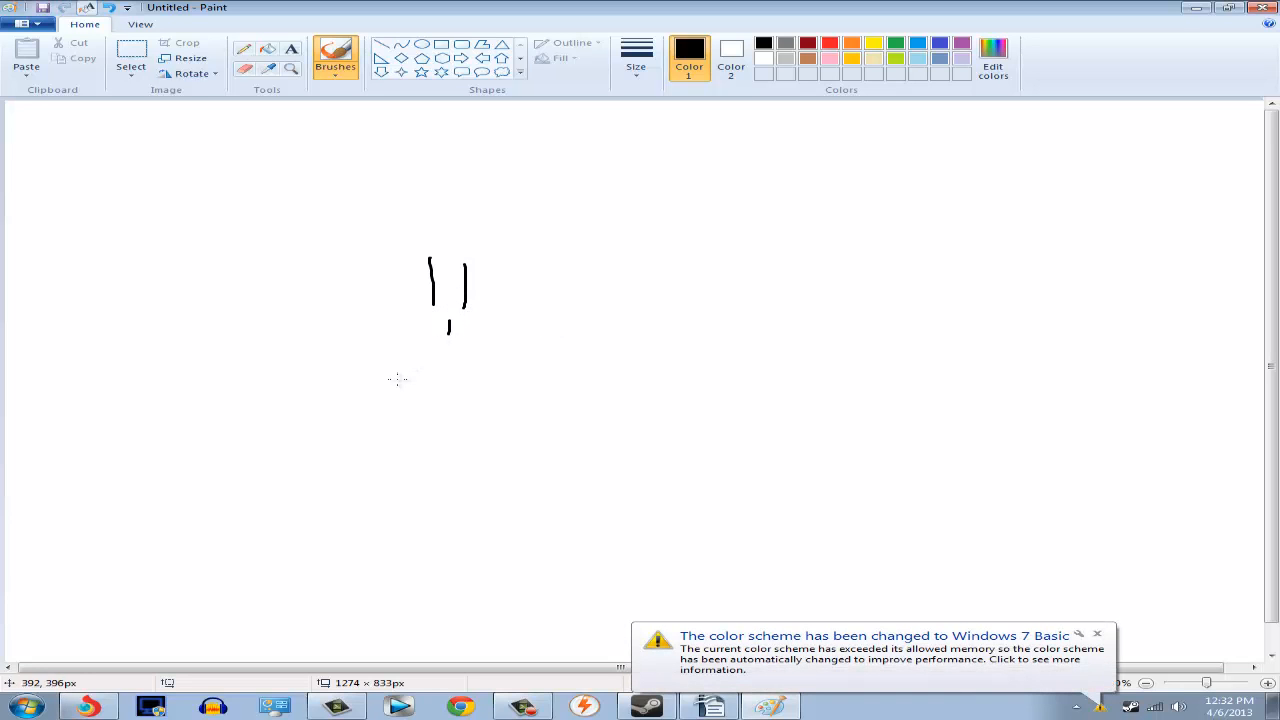
{"action": "left_click_drag", "start_coordinate": [395, 385], "coordinate": [473, 378]}
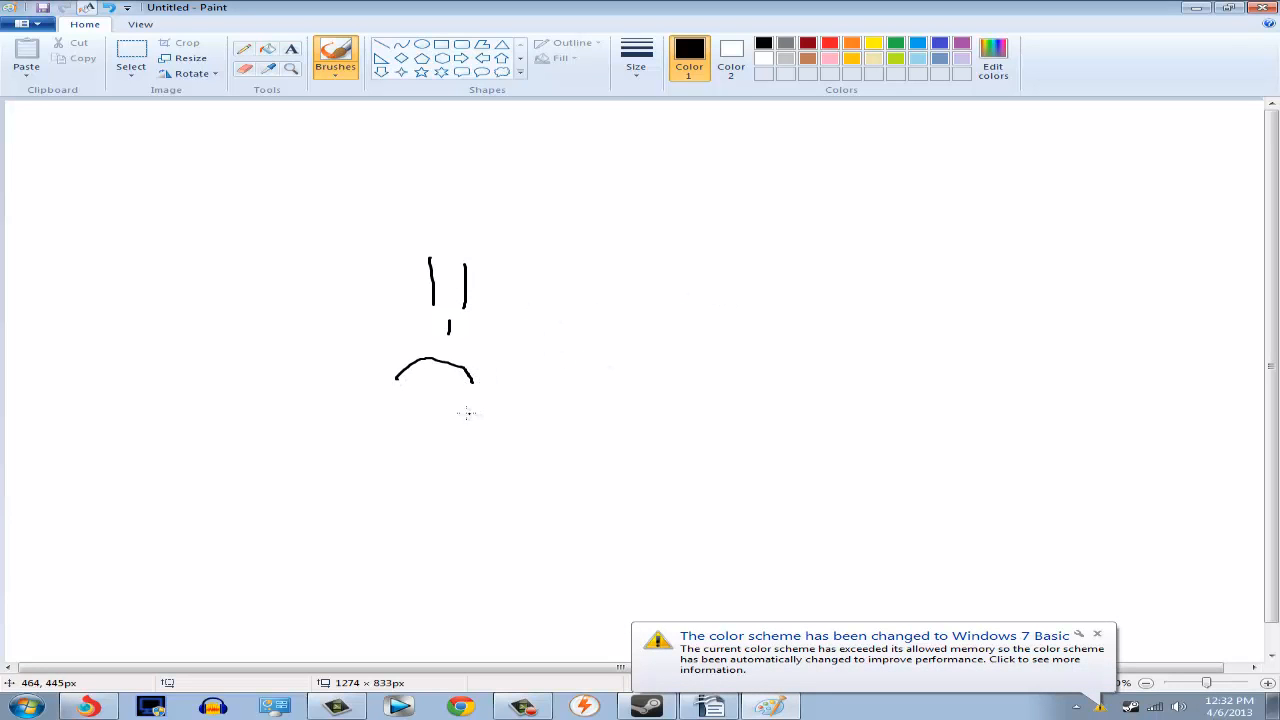
{"action": "left_click", "coordinate": [918, 42]}
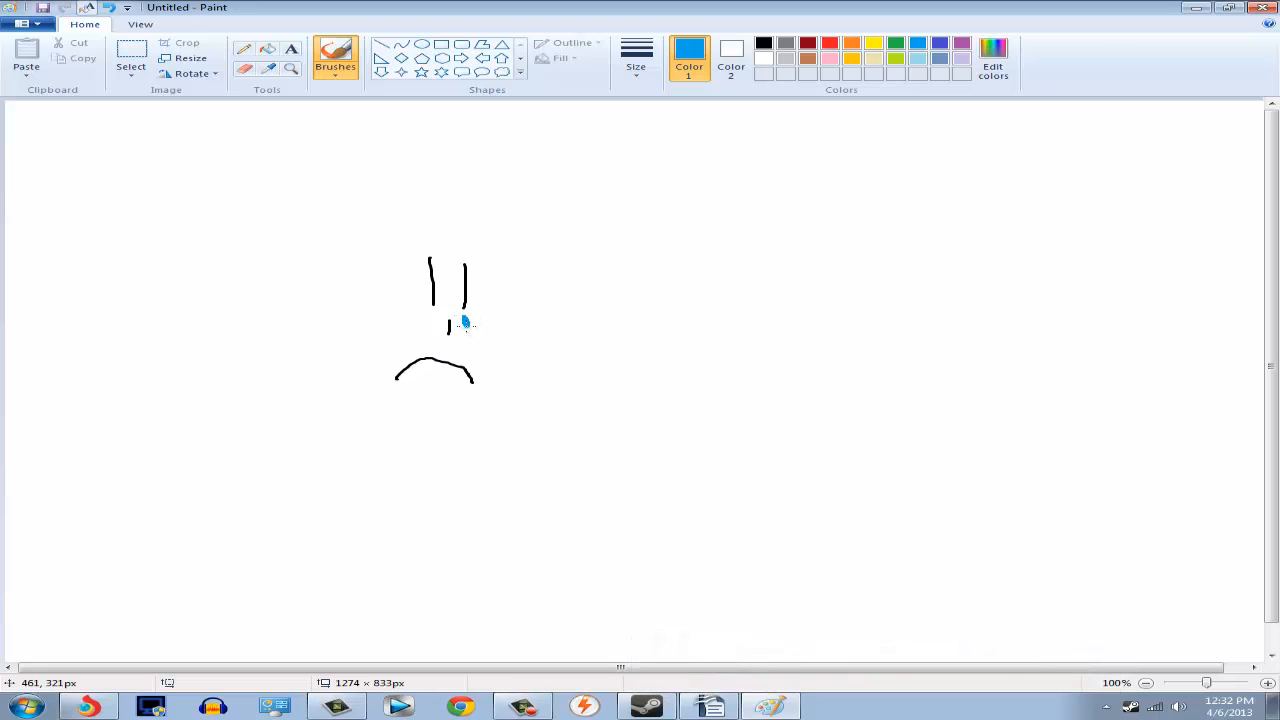
{"action": "mouse_move", "coordinate": [520, 243]}
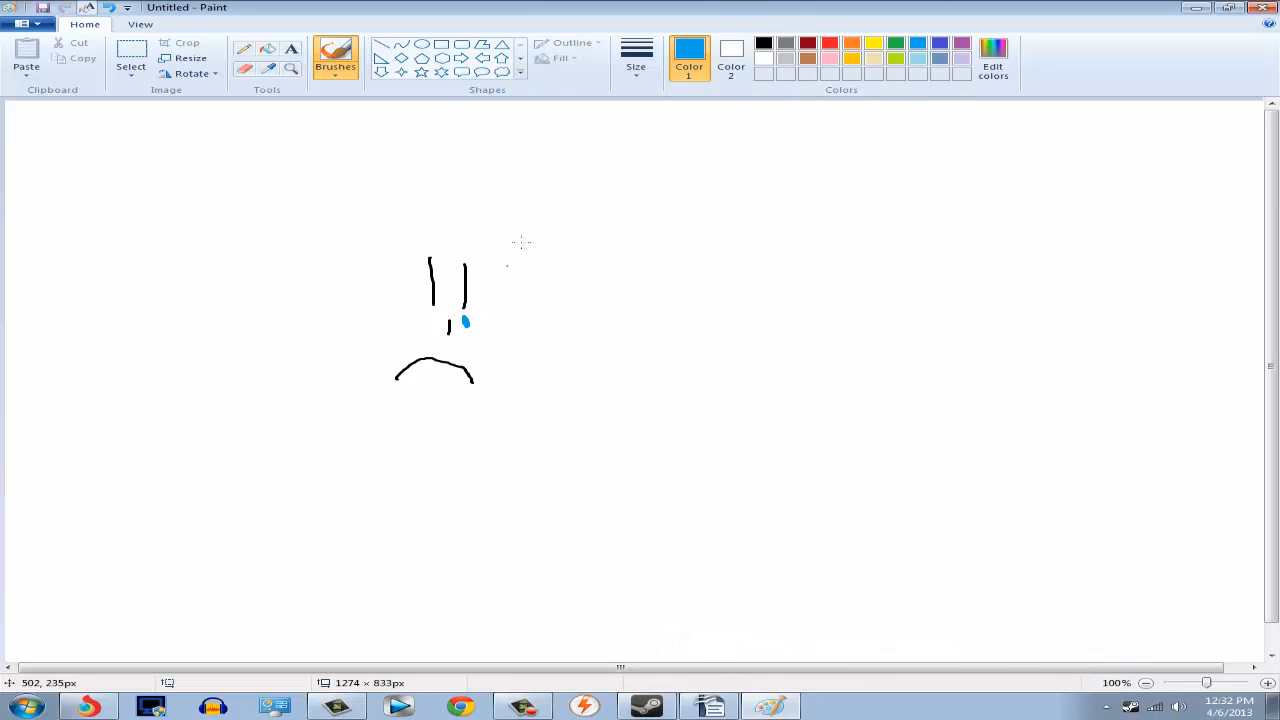
{"action": "left_click", "coordinate": [763, 42]}
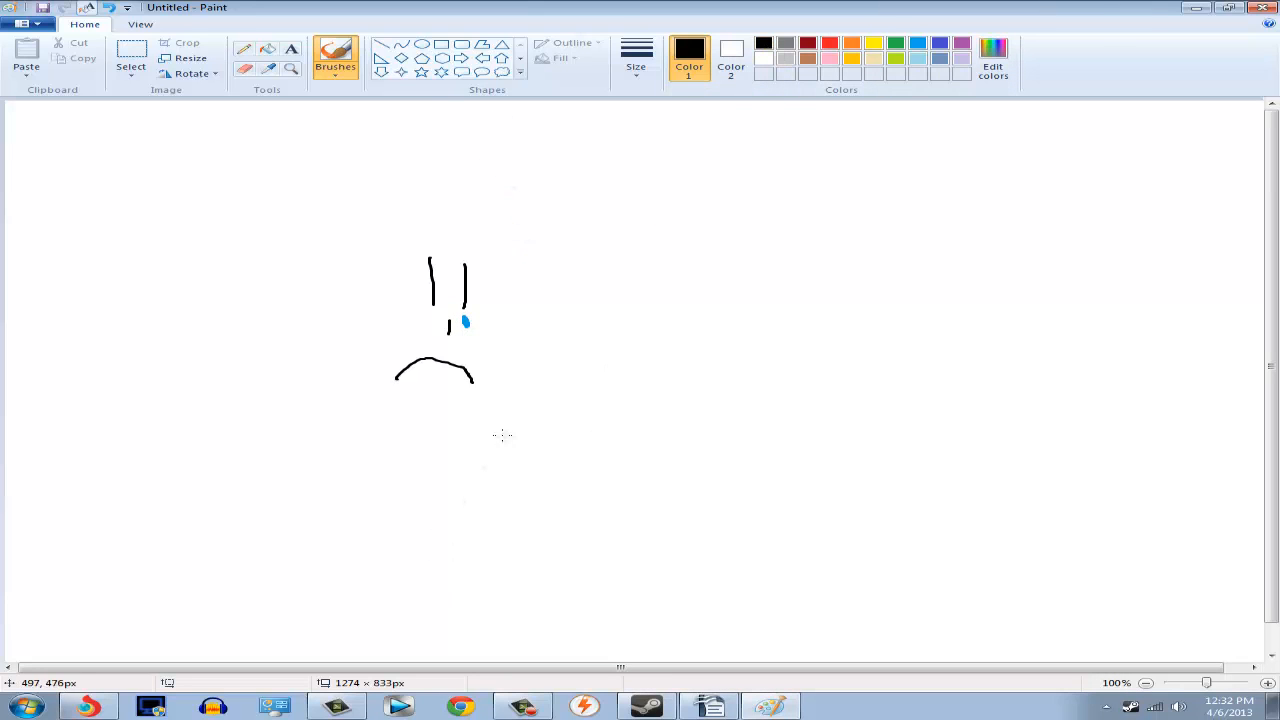
Add the black body, foot line, both arms, head outline and a small loop on top
{"action": "left_click_drag", "start_coordinate": [440, 415], "coordinate": [440, 640]}
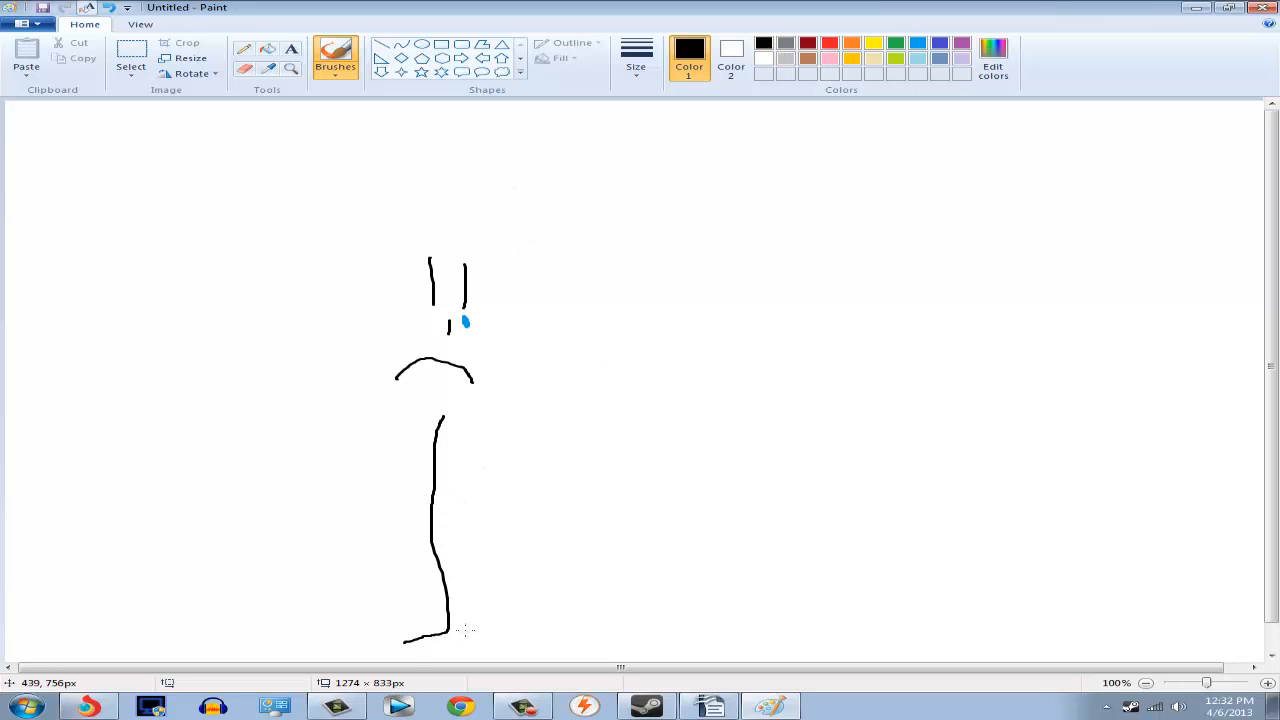
{"action": "left_click_drag", "start_coordinate": [448, 632], "coordinate": [523, 648]}
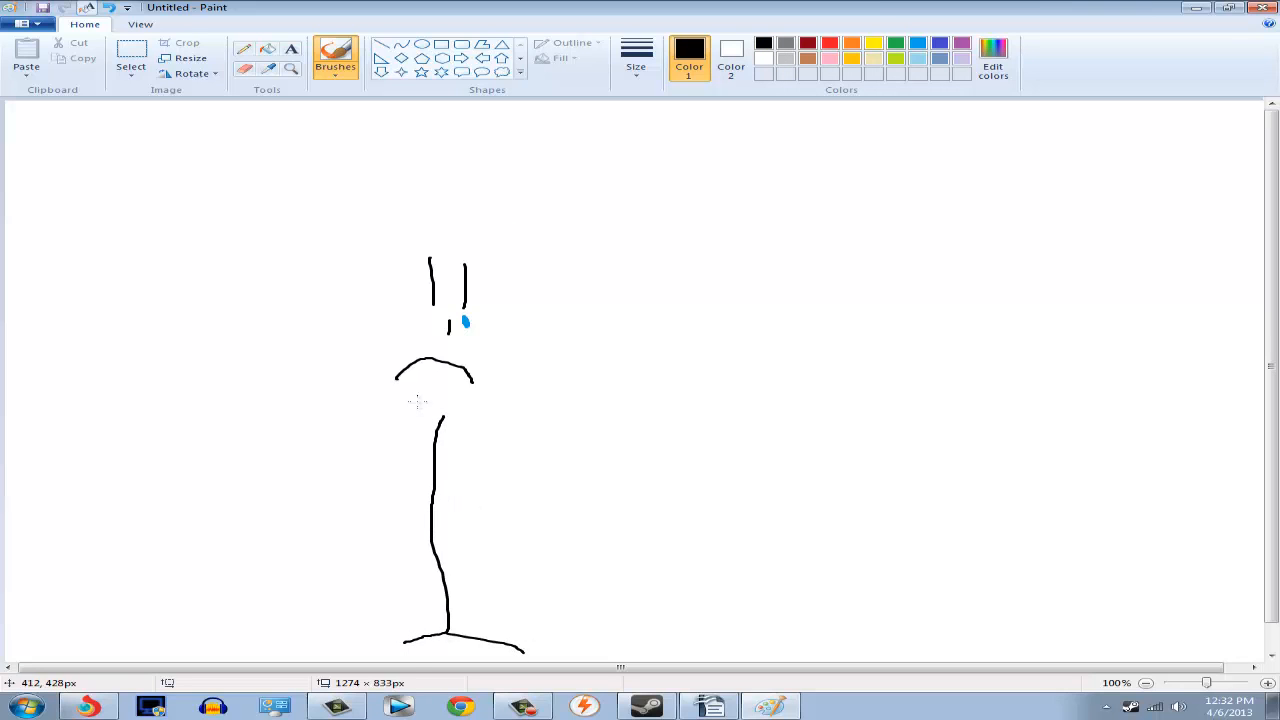
{"action": "left_click_drag", "start_coordinate": [440, 415], "coordinate": [400, 475]}
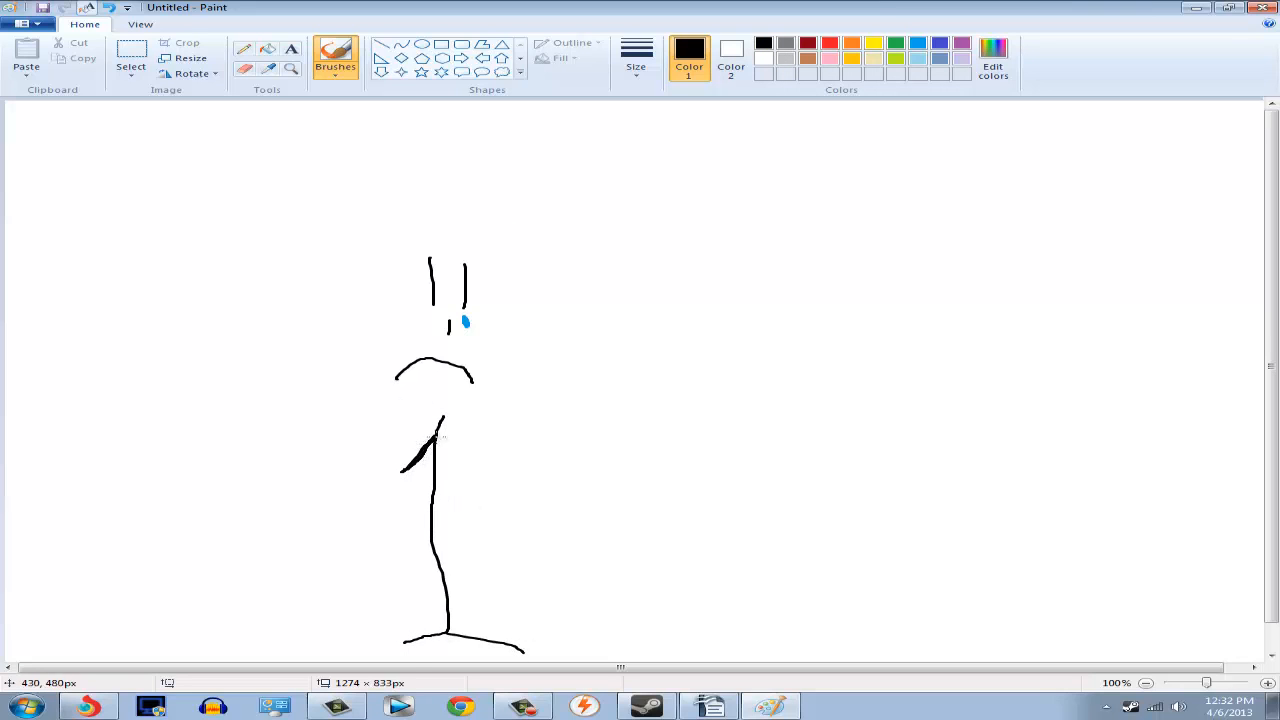
{"action": "left_click_drag", "start_coordinate": [438, 418], "coordinate": [465, 470]}
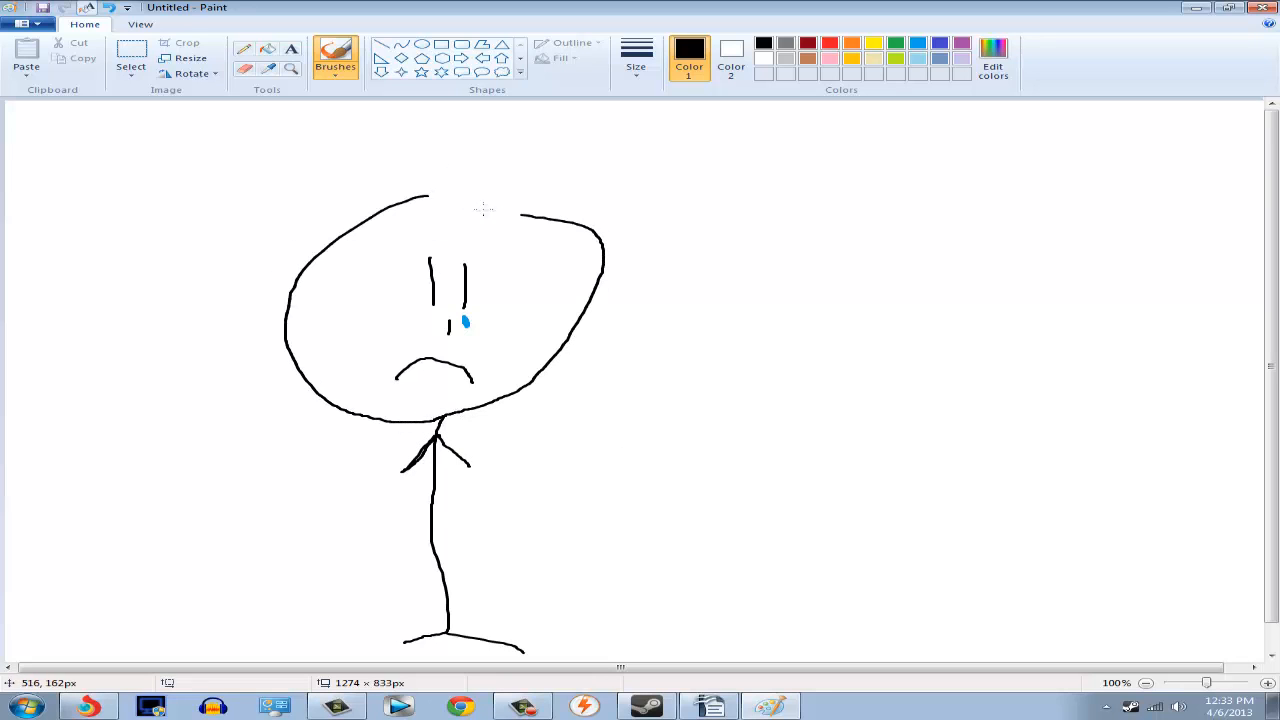
{"action": "left_click_drag", "start_coordinate": [455, 205], "coordinate": [470, 160]}
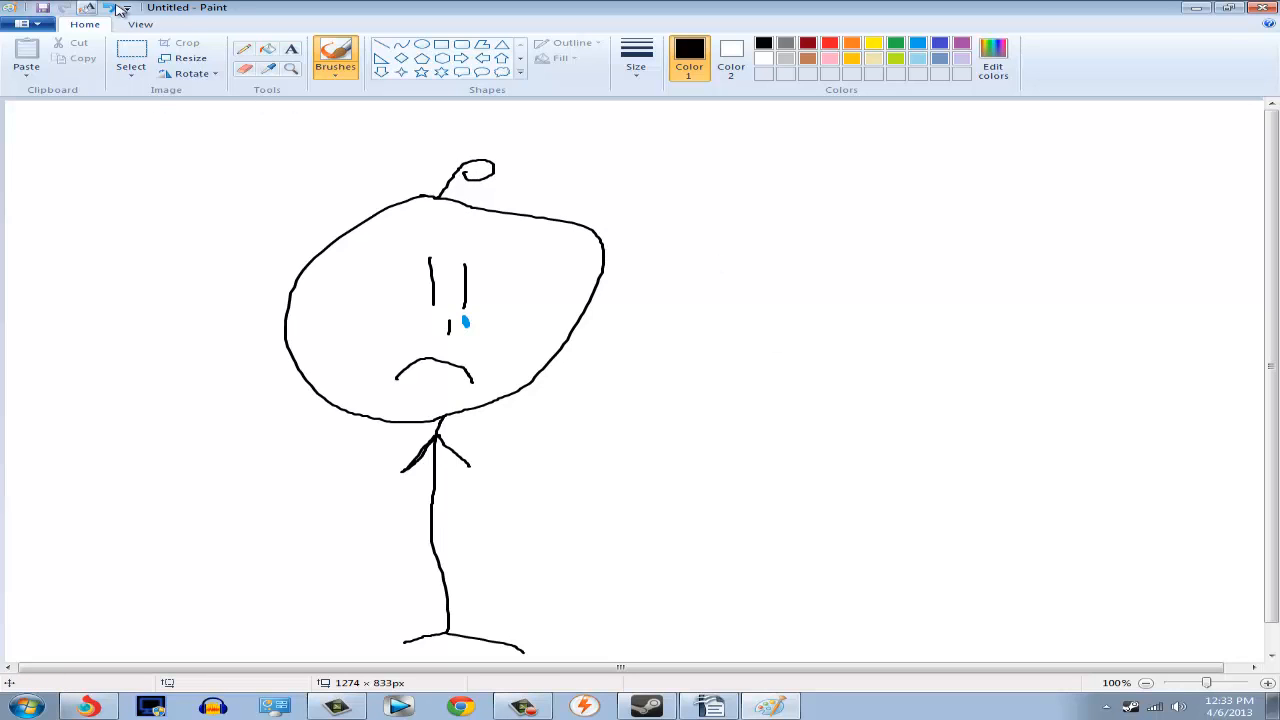
Wipe the stick figure off to leave a blank canvas
{"action": "left_click", "coordinate": [65, 7]}
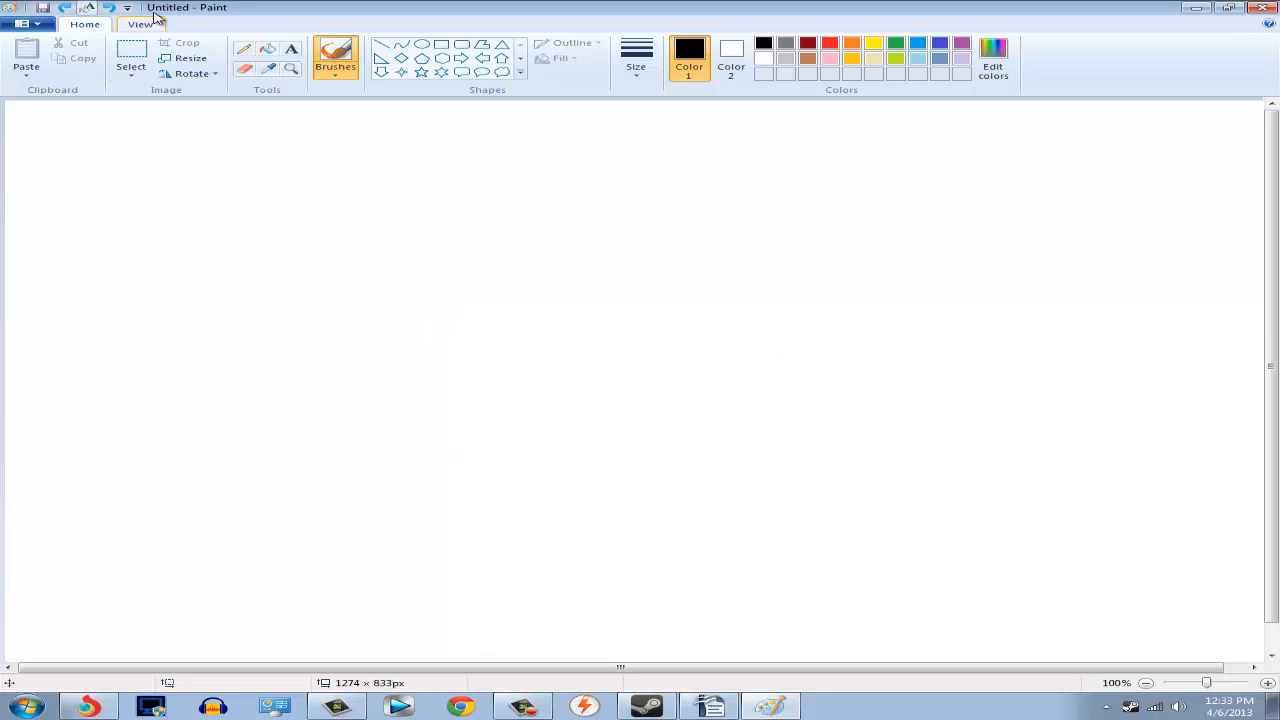
{"action": "mouse_move", "coordinate": [580, 247]}
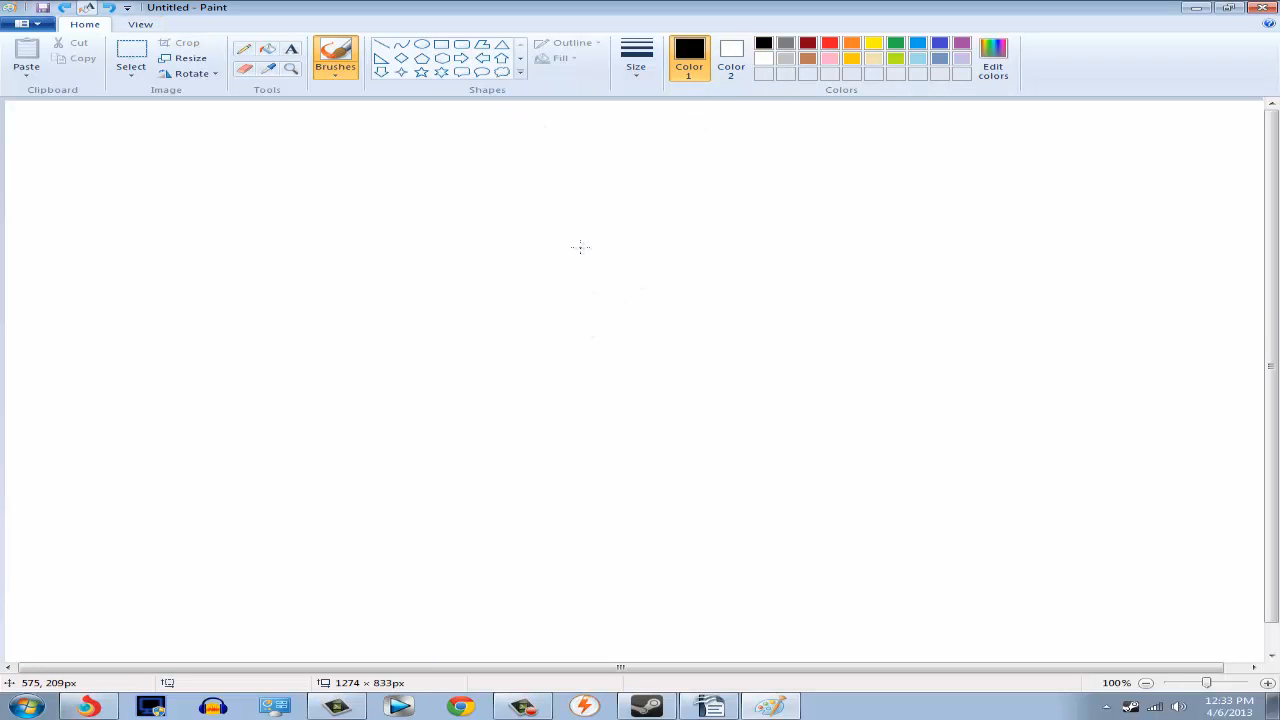
{"action": "mouse_move", "coordinate": [580, 247]}
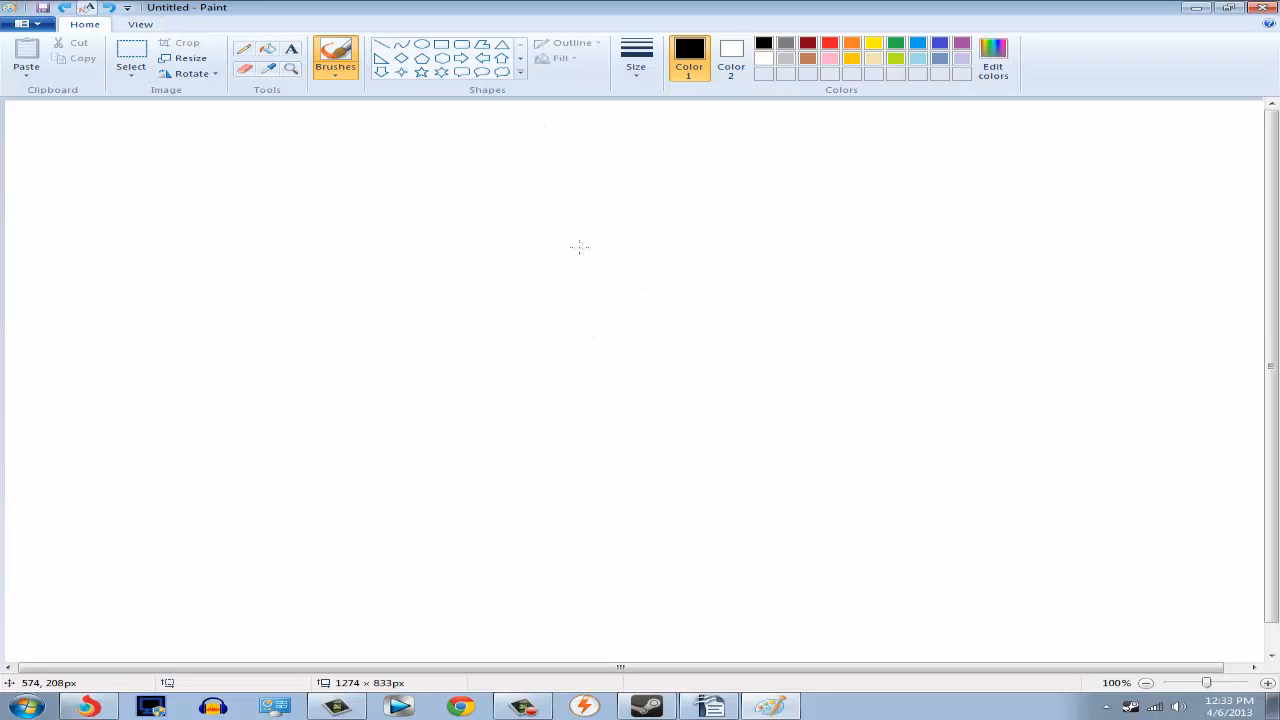
{"action": "mouse_move", "coordinate": [370, 247]}
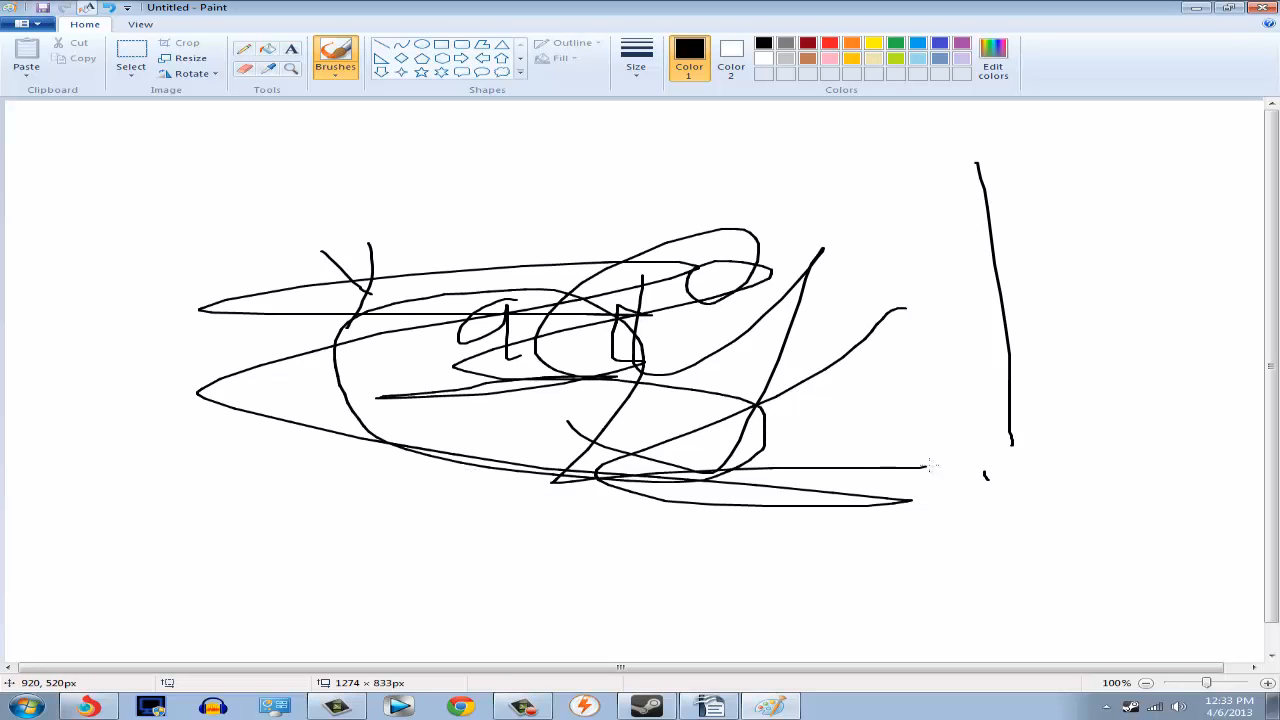
{"action": "left_click", "coordinate": [108, 8]}
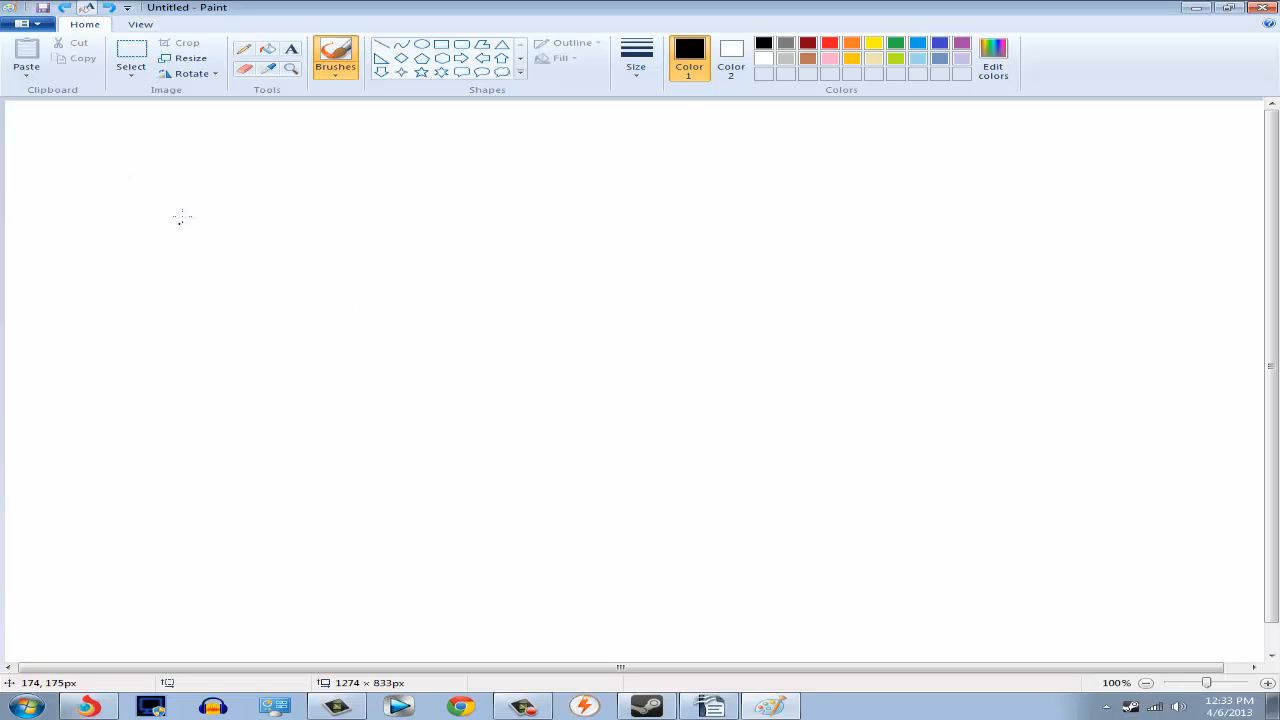
{"action": "mouse_move", "coordinate": [176, 207]}
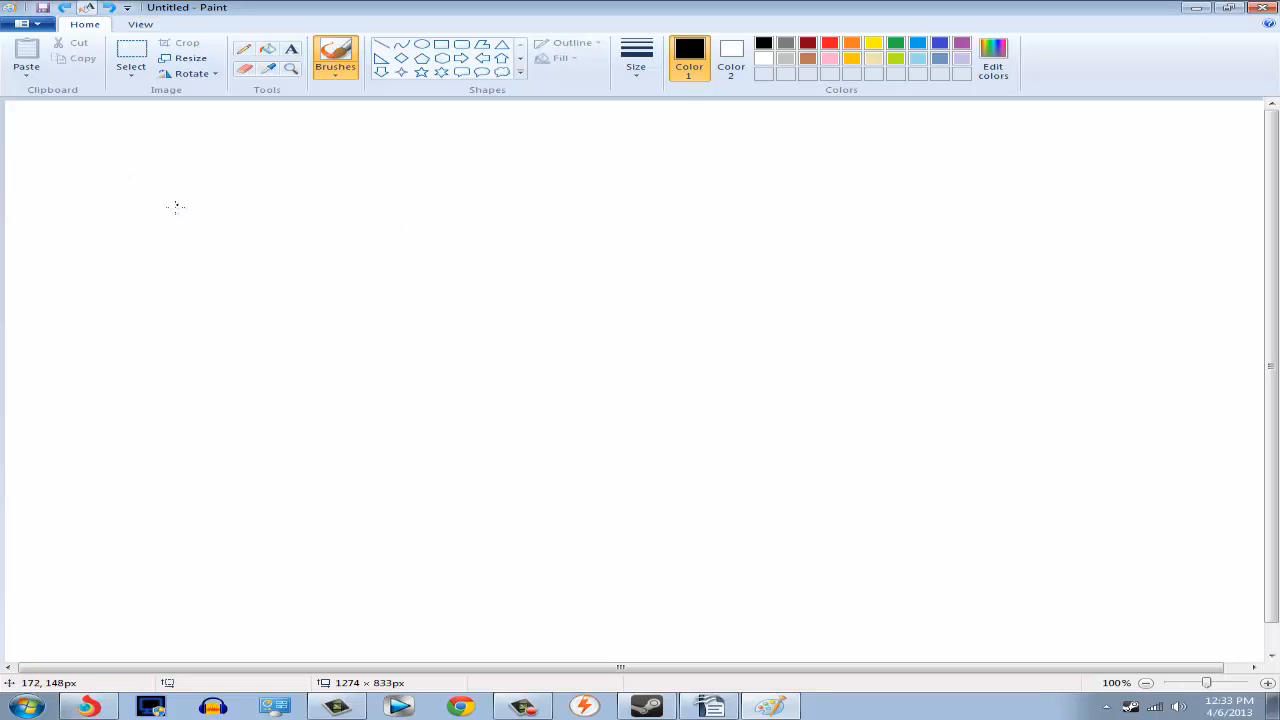
{"action": "mouse_move", "coordinate": [180, 227]}
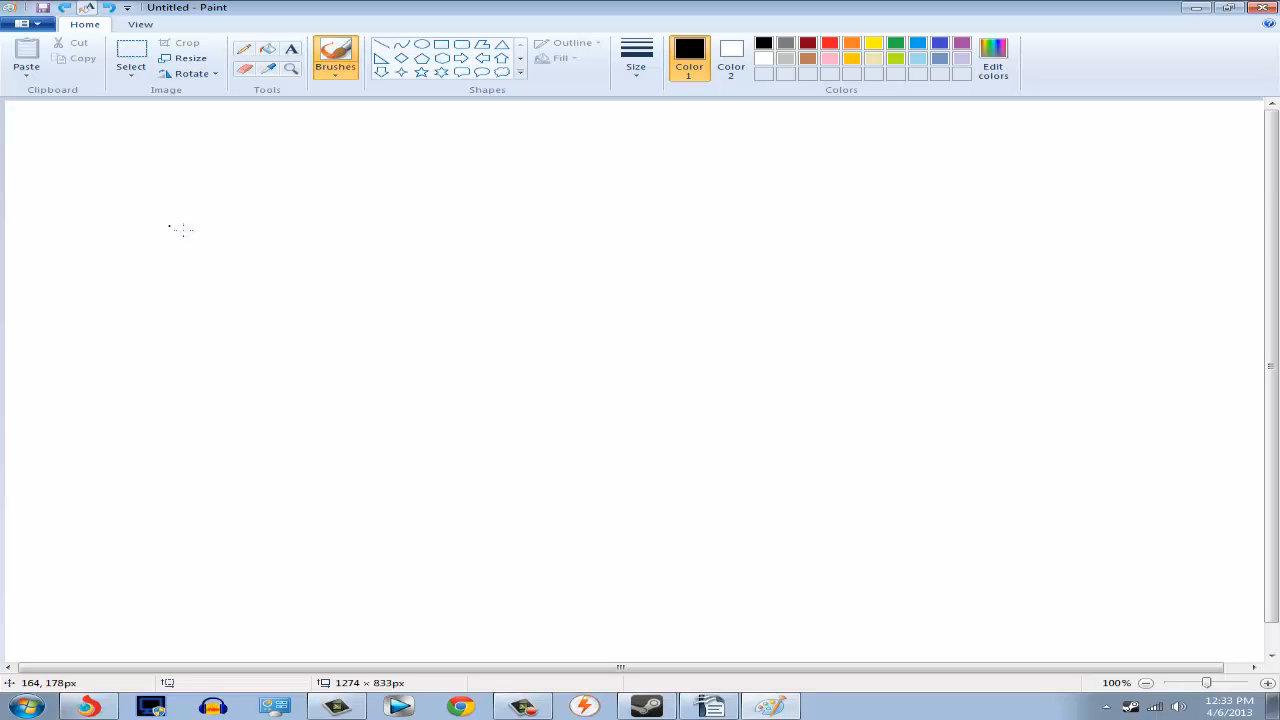
{"action": "mouse_move", "coordinate": [186, 222]}
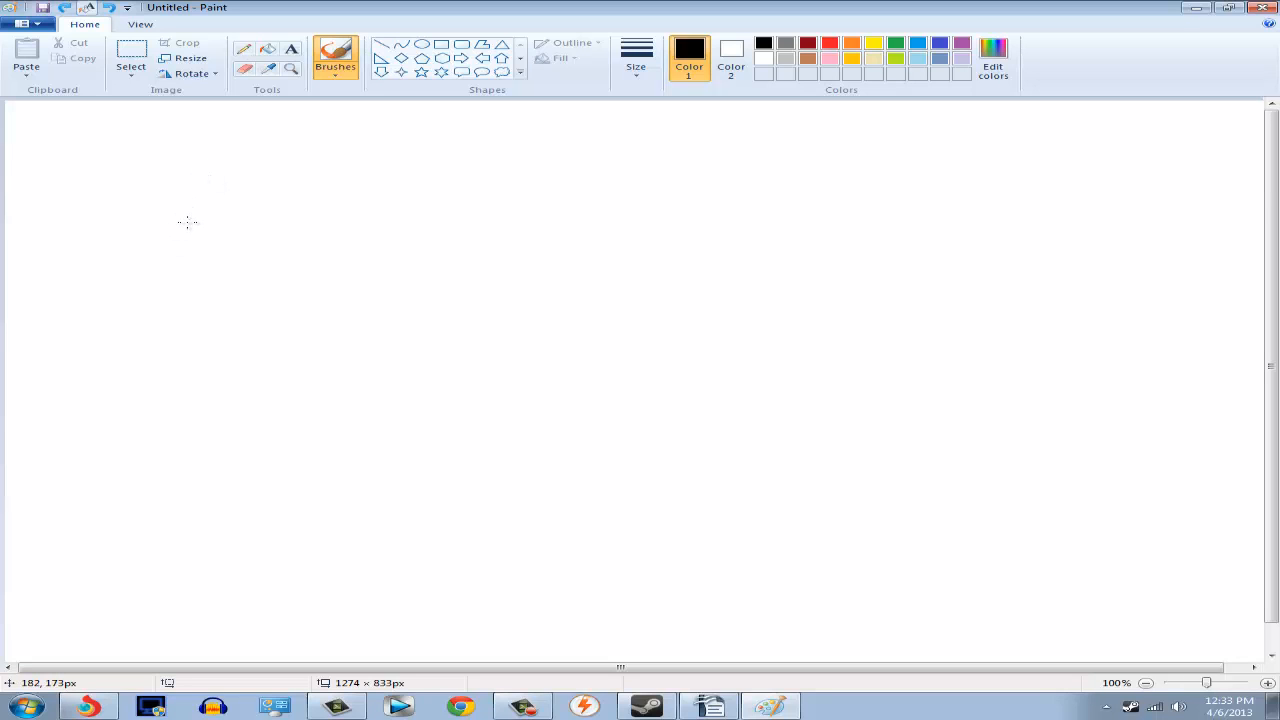
{"action": "mouse_move", "coordinate": [239, 170]}
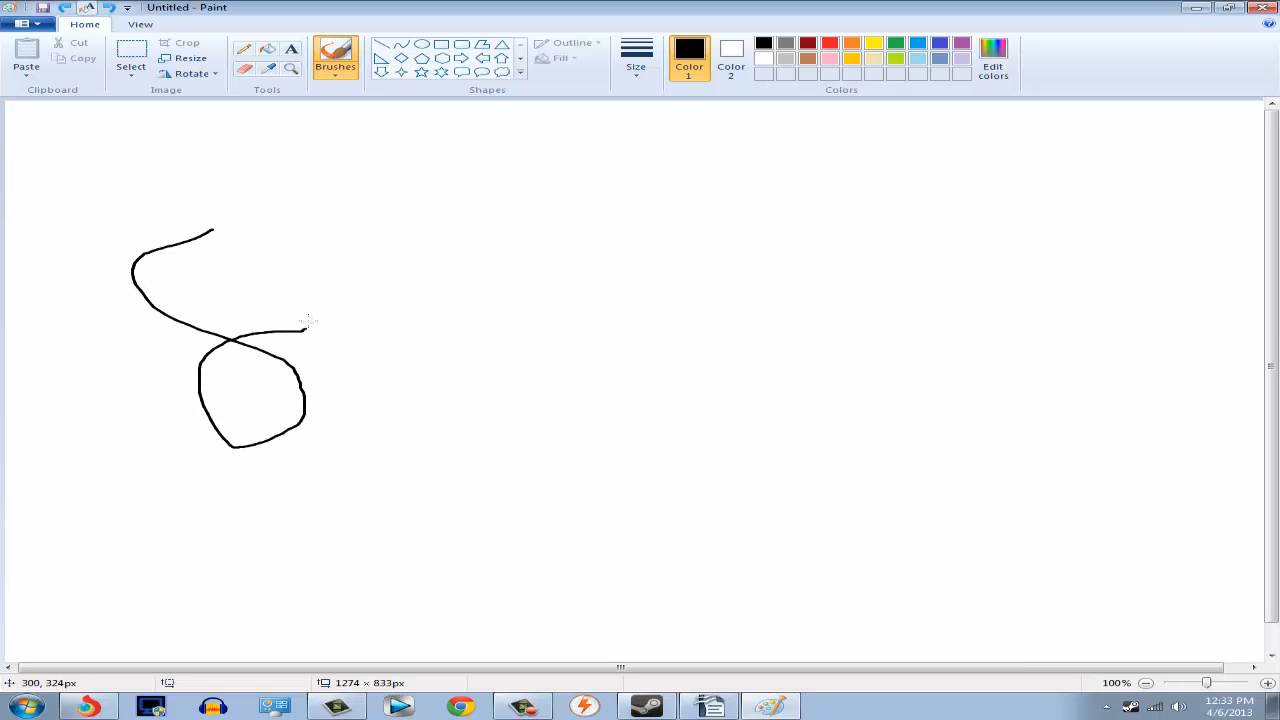
Scribble black loops across the centre, extending right and toward the upper right
{"action": "left_click_drag", "start_coordinate": [300, 324], "coordinate": [430, 375]}
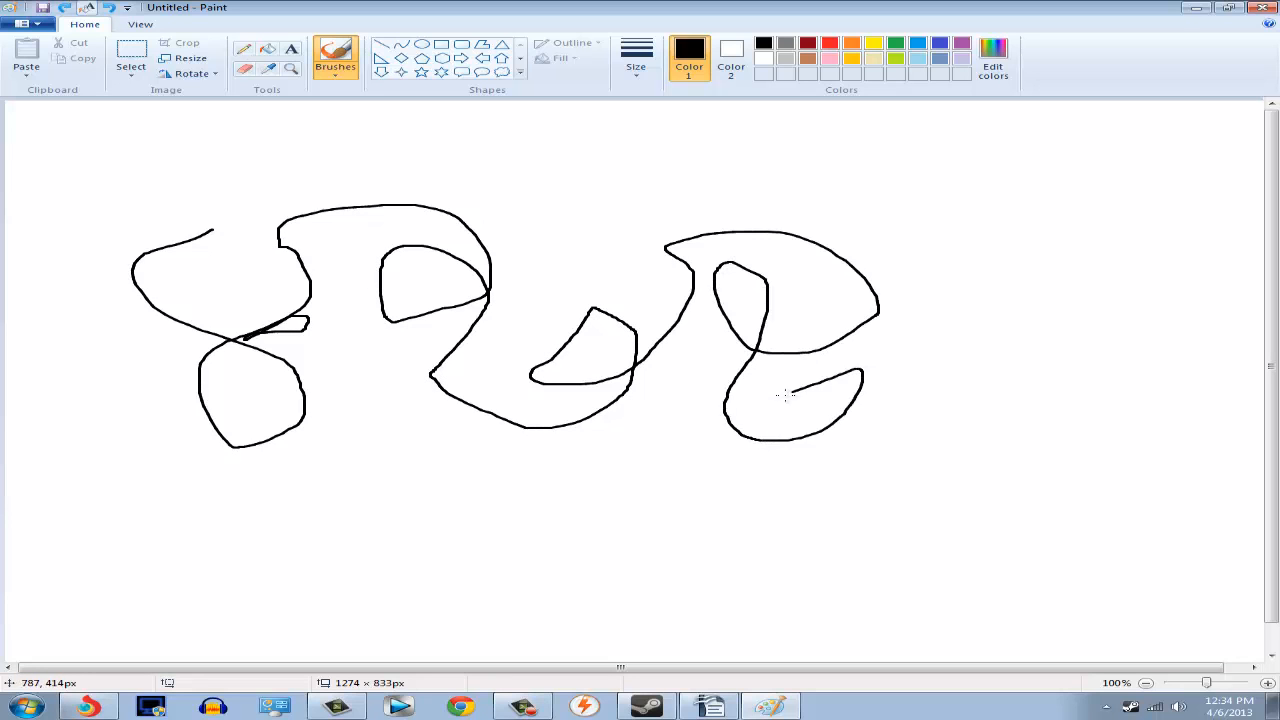
{"action": "left_click_drag", "start_coordinate": [790, 400], "coordinate": [520, 545]}
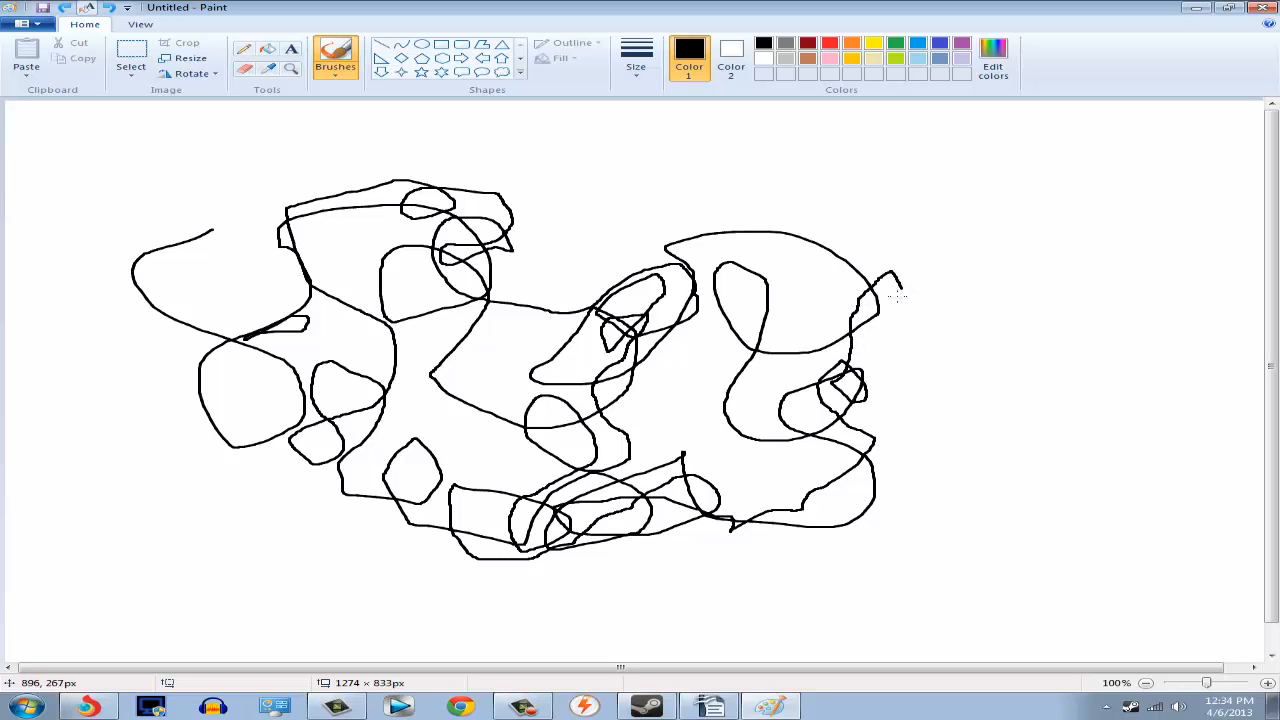
{"action": "left_click_drag", "start_coordinate": [880, 300], "coordinate": [850, 240]}
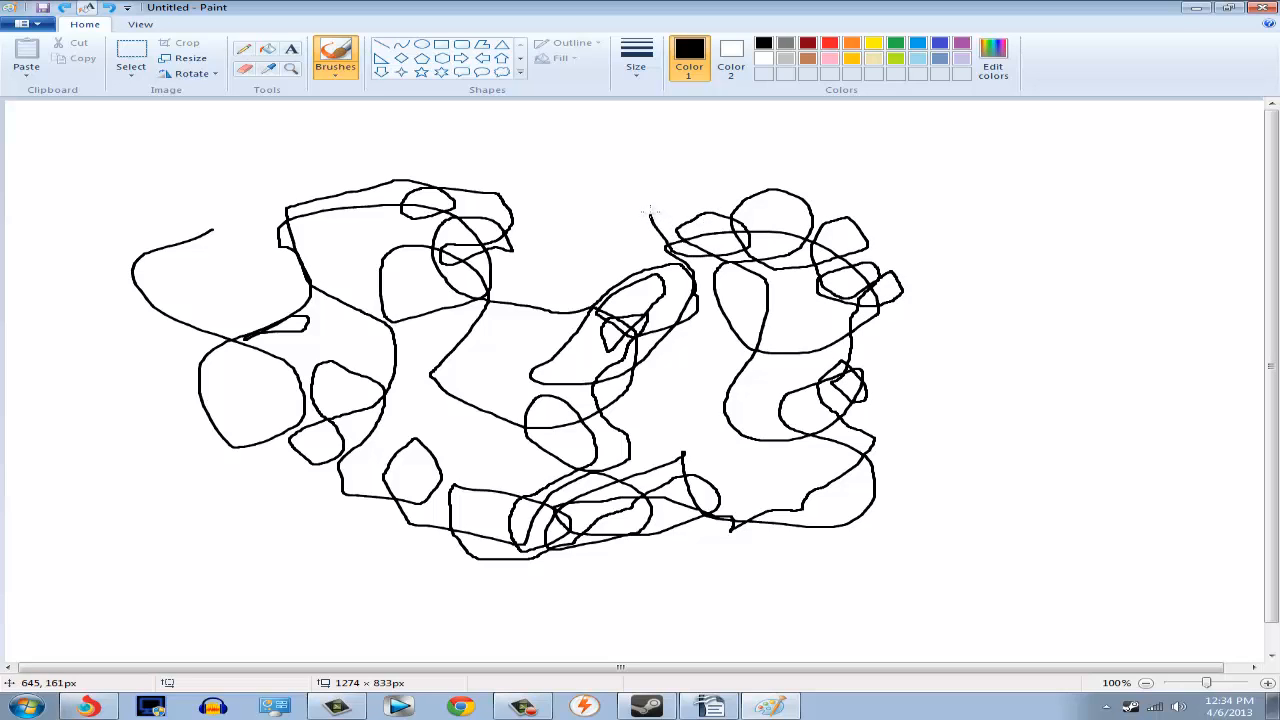
{"action": "left_click_drag", "start_coordinate": [655, 210], "coordinate": [620, 290]}
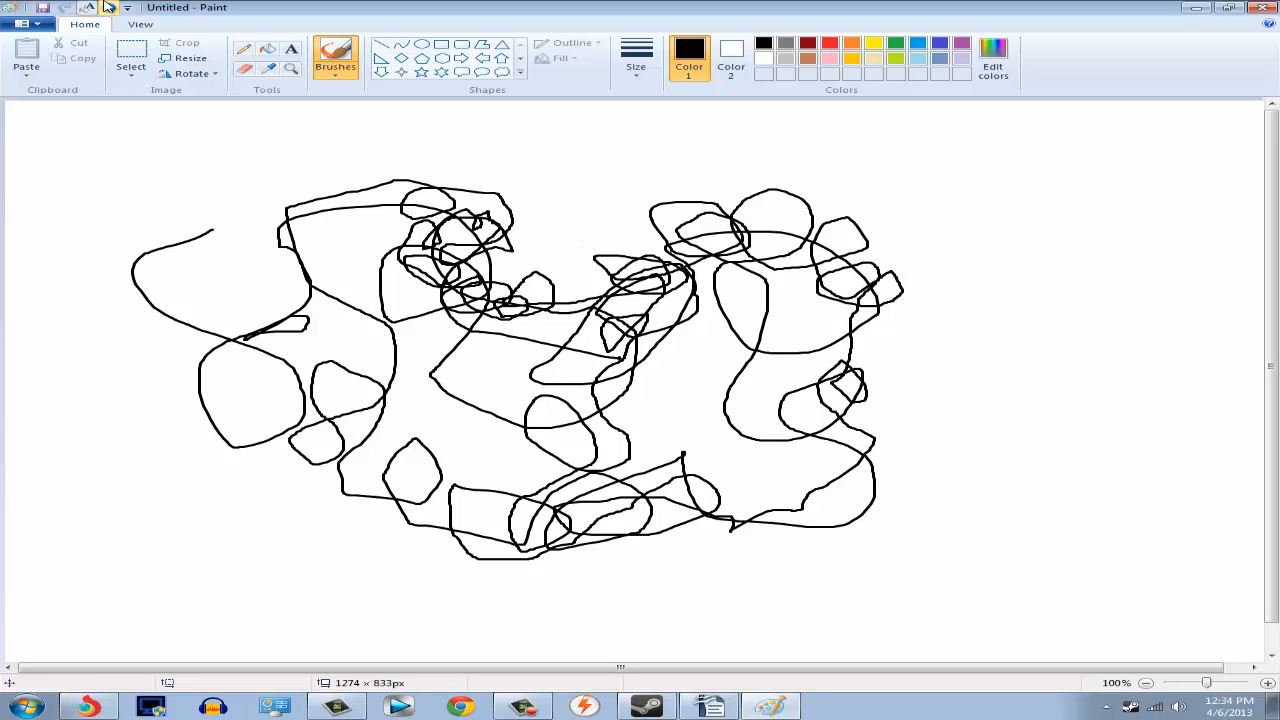
Discard the black tangle and draw yellow-green loops over the black S-curve
{"action": "left_click", "coordinate": [993, 55]}
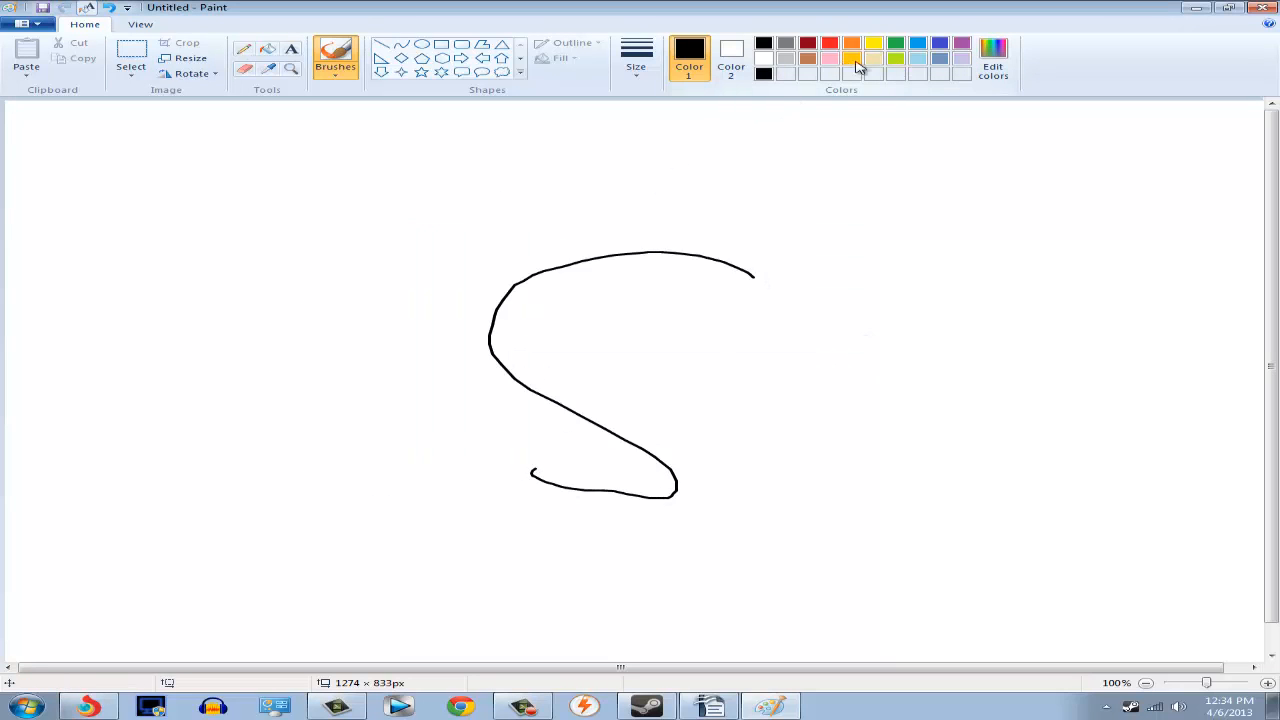
{"action": "left_click", "coordinate": [875, 42]}
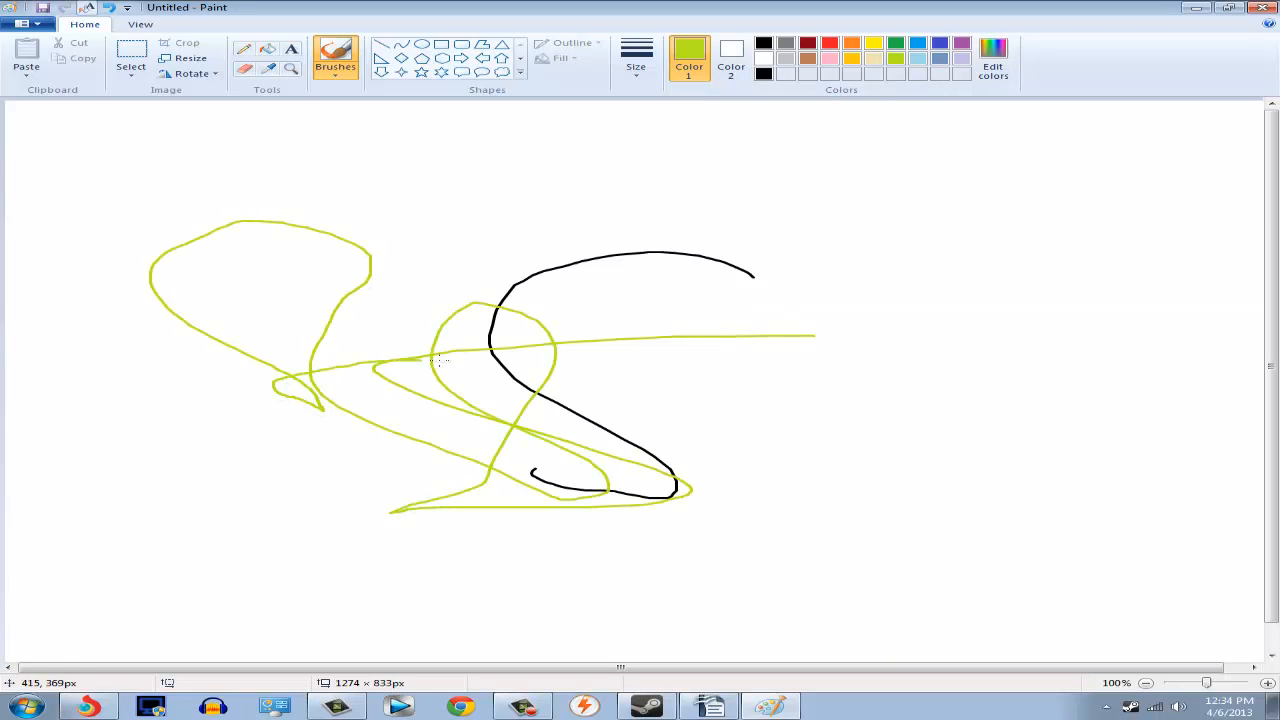
{"action": "left_click_drag", "start_coordinate": [420, 360], "coordinate": [690, 435]}
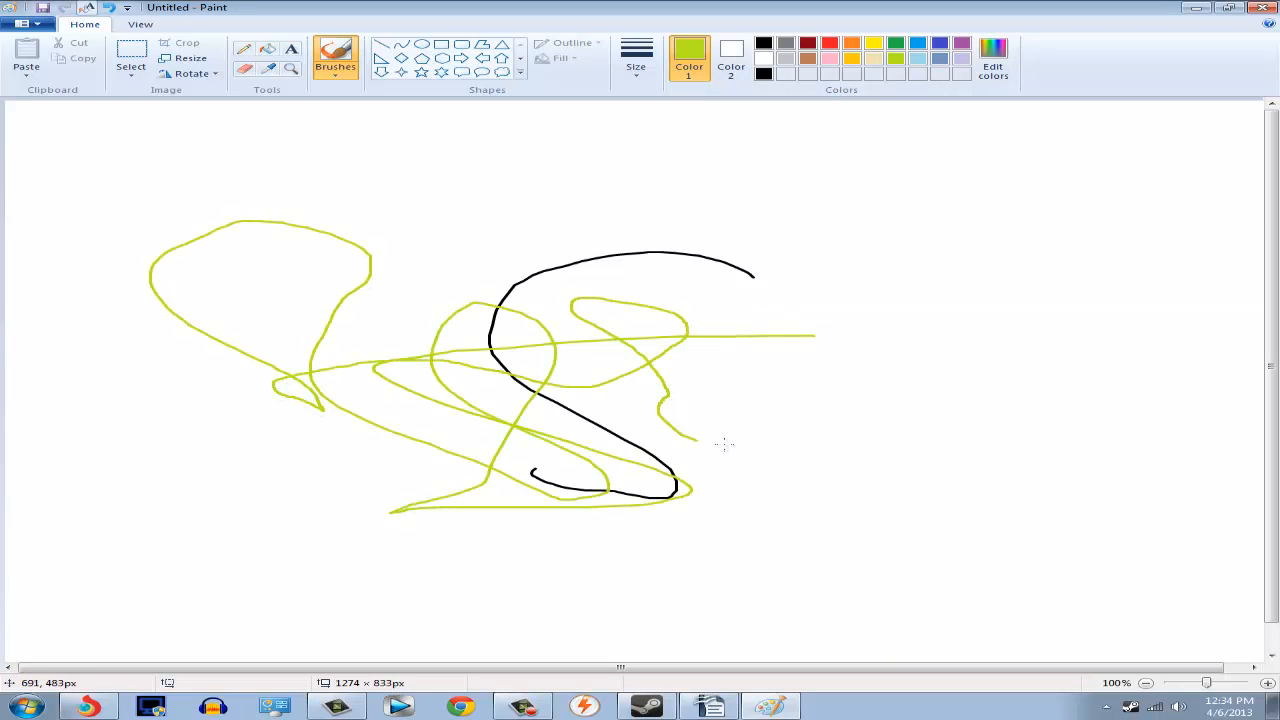
{"action": "left_click_drag", "start_coordinate": [700, 445], "coordinate": [950, 335]}
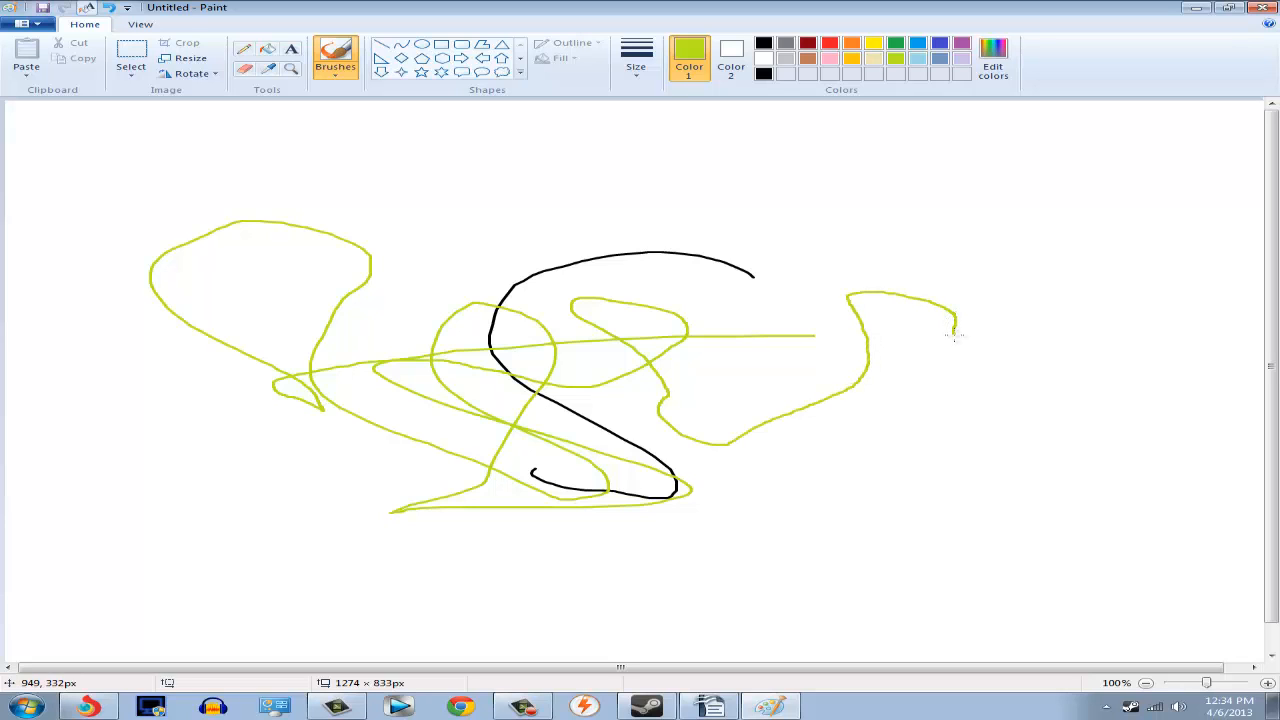
{"action": "mouse_move", "coordinate": [940, 340]}
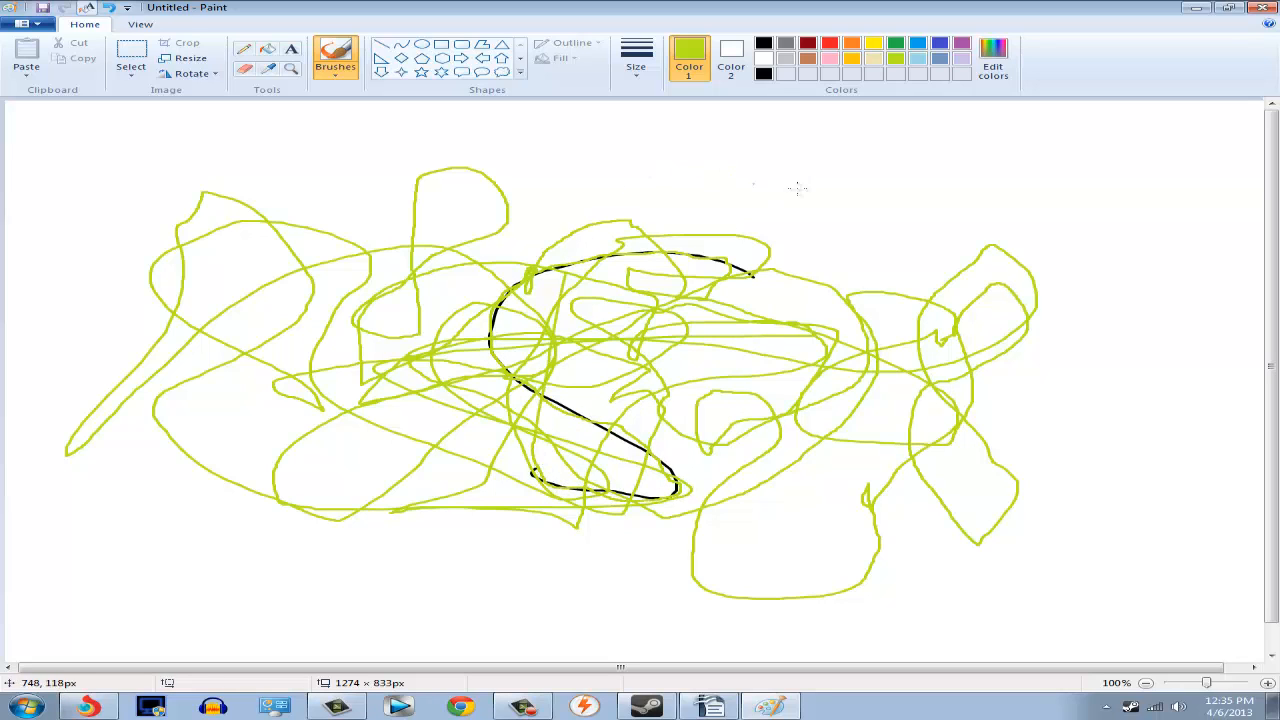
Layer dark red and green looping scribbles across the yellow-green drawing
{"action": "left_click_drag", "start_coordinate": [715, 198], "coordinate": [757, 410]}
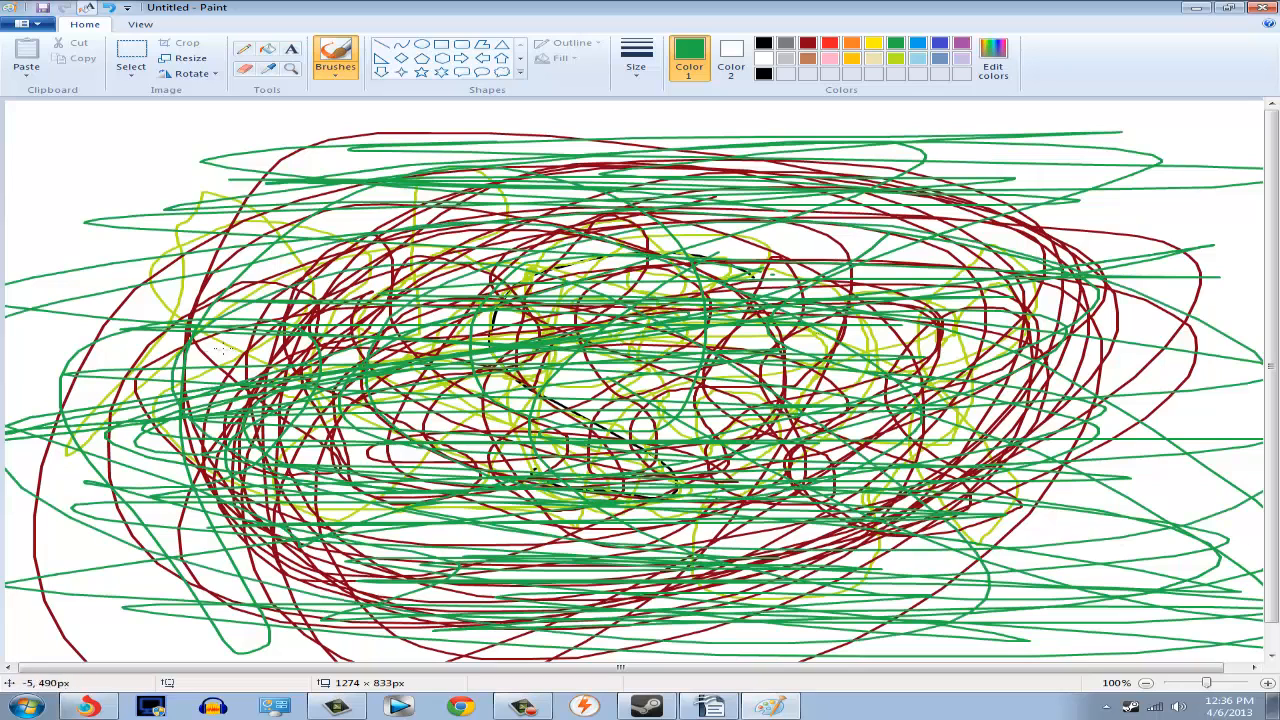
Select purple for the scribble layer, then yellow for the large oval loop
{"action": "left_click", "coordinate": [959, 43]}
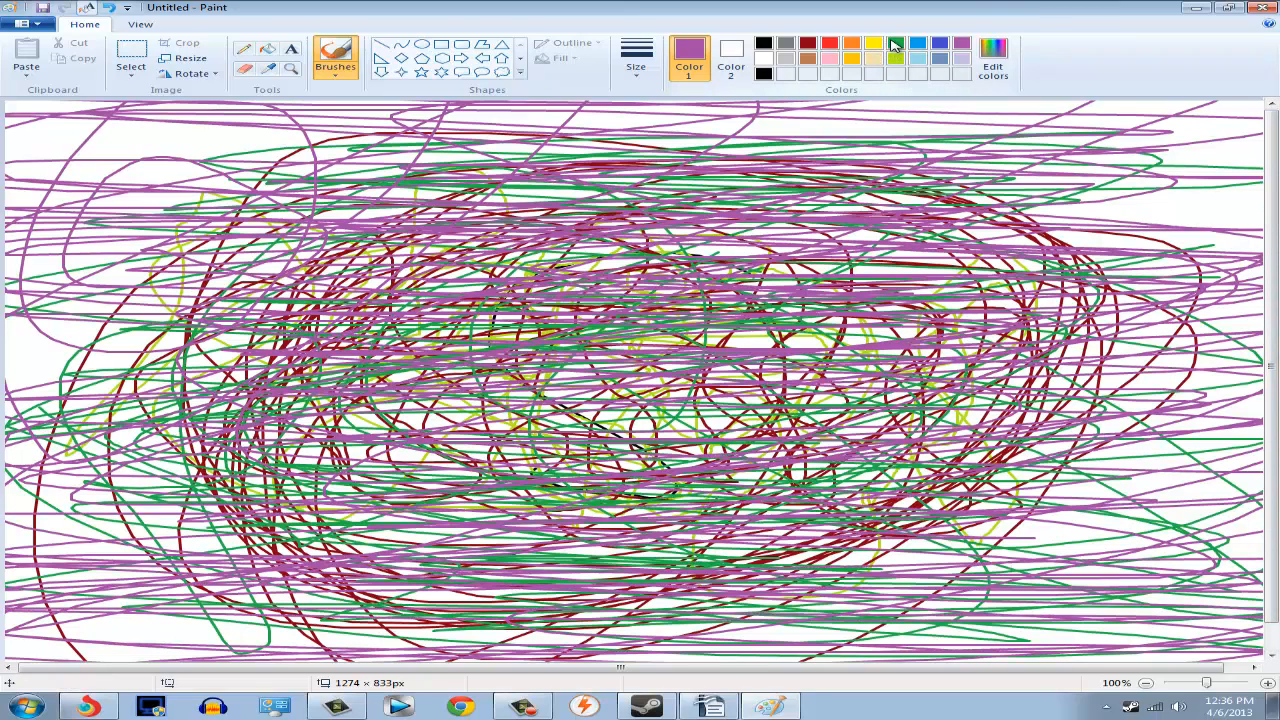
{"action": "left_click", "coordinate": [873, 43]}
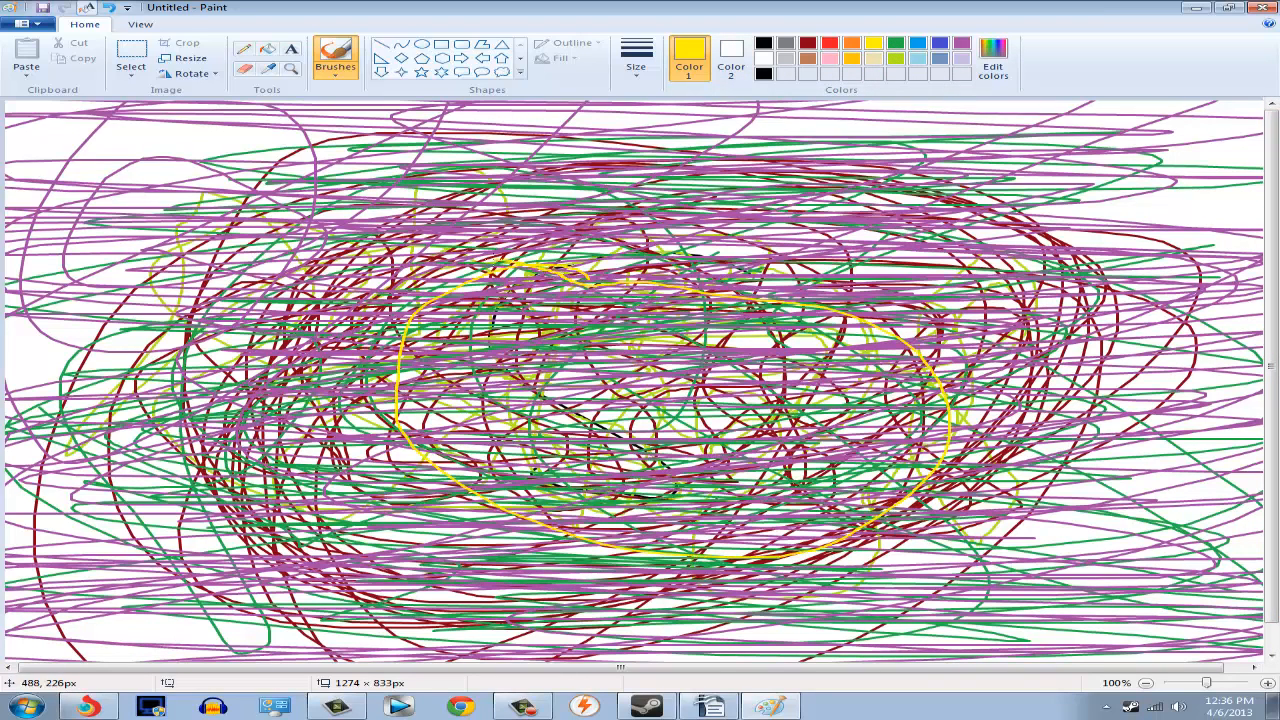
{"action": "mouse_move", "coordinate": [478, 348]}
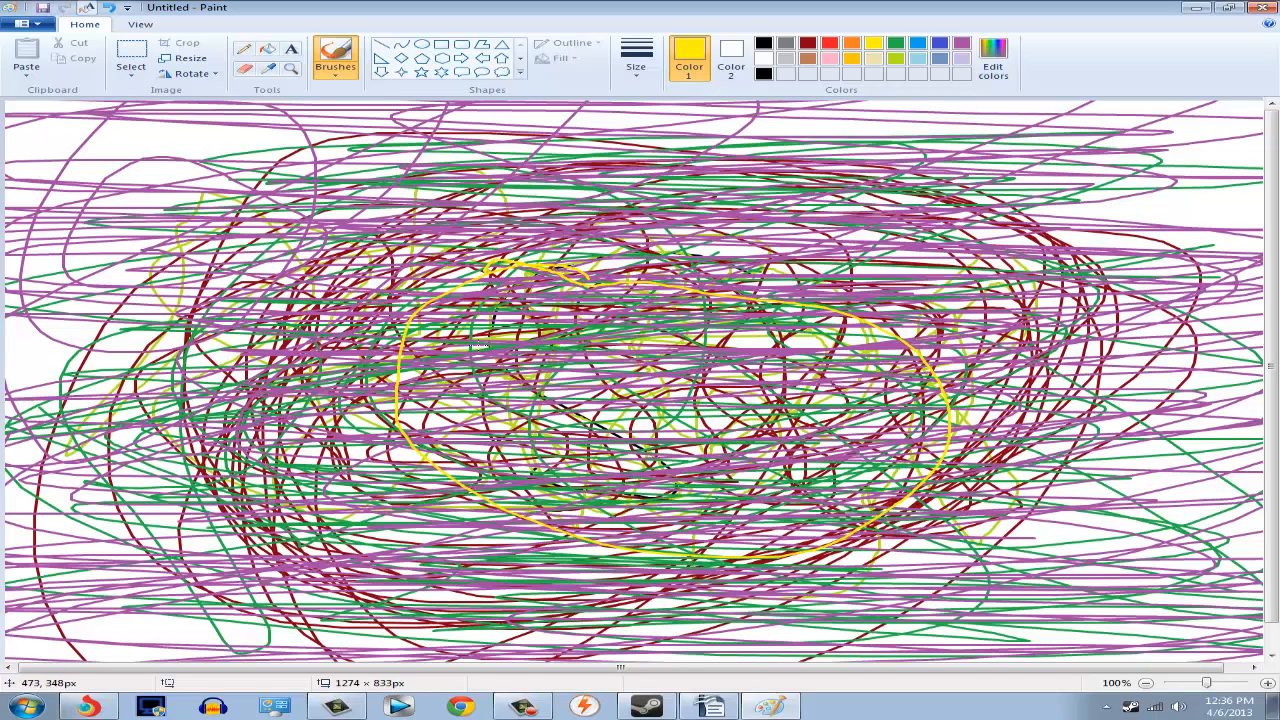